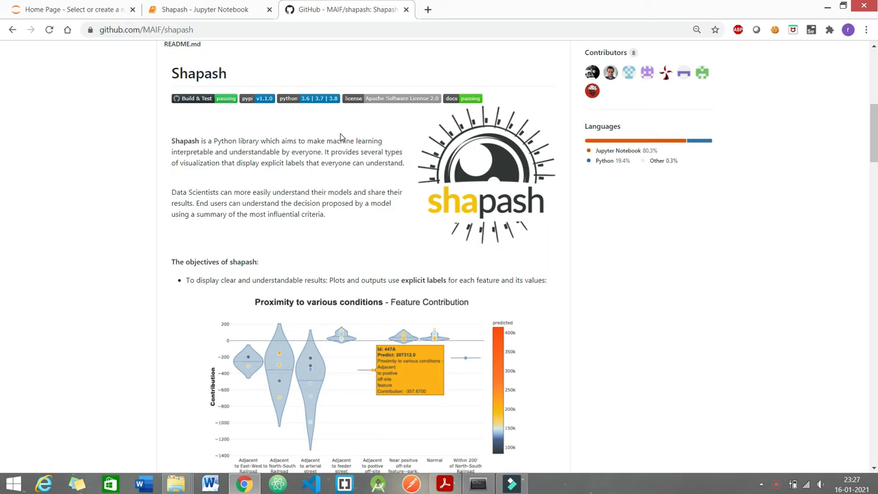
- Switch from the Shapash GitHub readme to the Shapash Jupyter notebook tab
left_click(205, 8)
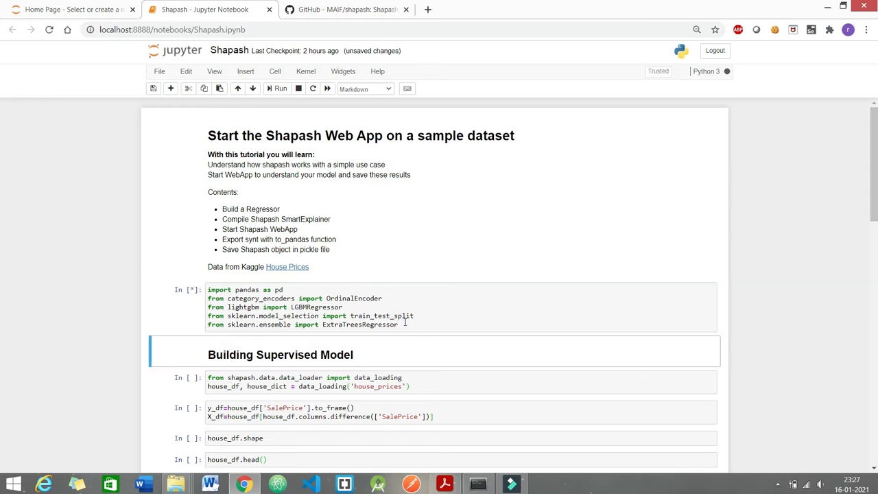
- Load house_prices, split SalePrice from the features, and preview the first rows
left_click(280, 87)
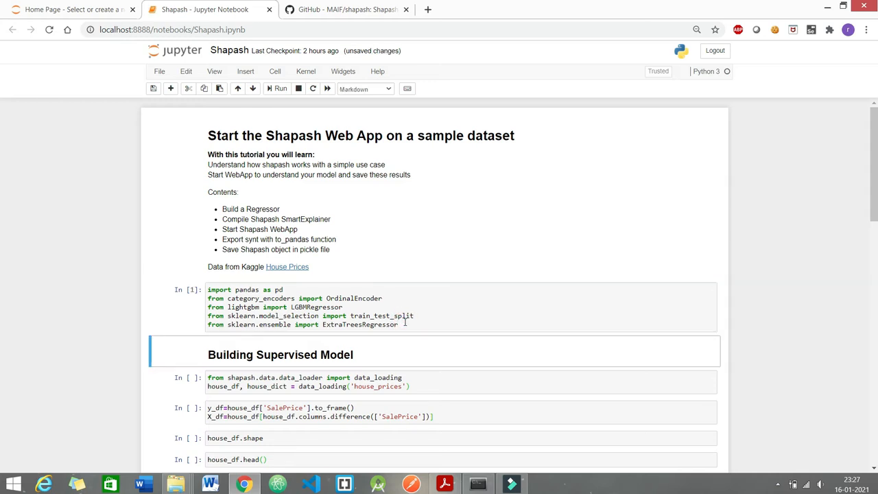
scroll("down", 3)
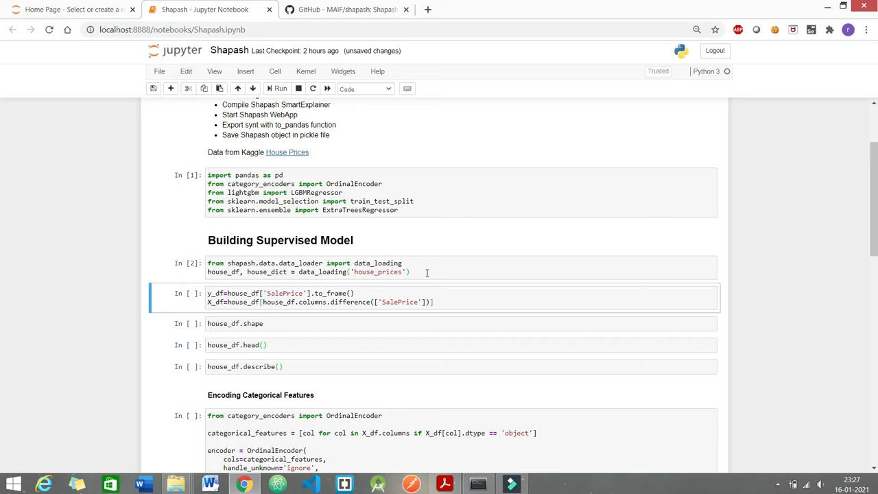
mouse_move(458, 296)
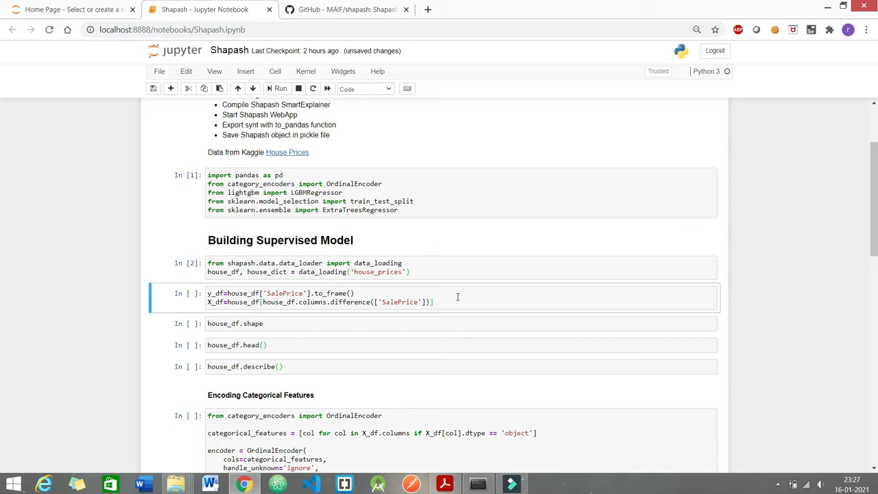
left_click(456, 301)
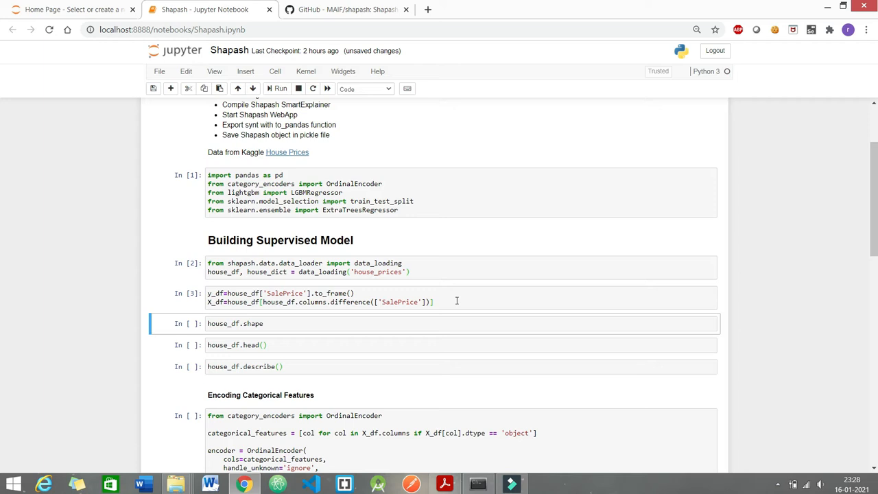
mouse_move(296, 323)
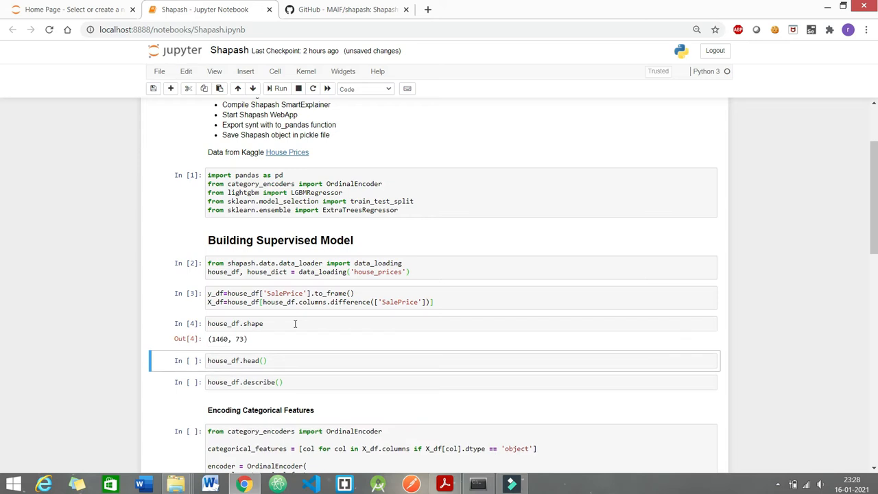
left_click(286, 360)
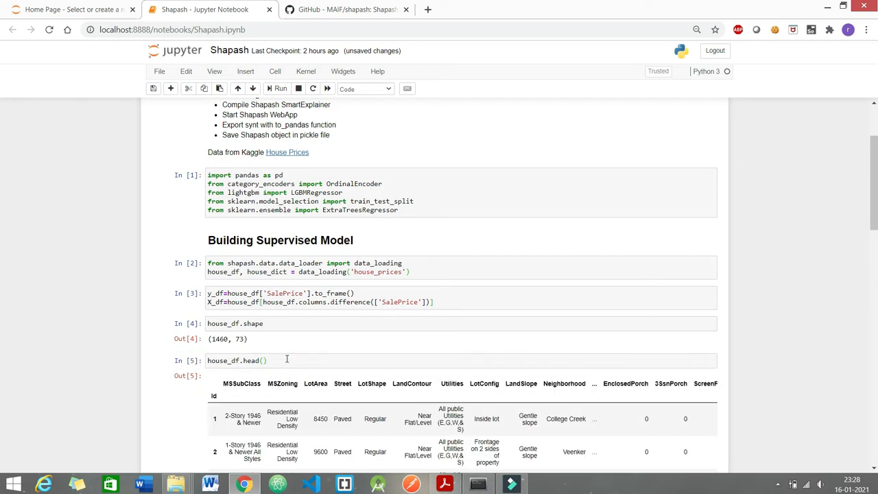
- Review head and describe outputs, then run the ordinal encoding of categorical features
scroll("down", 3)
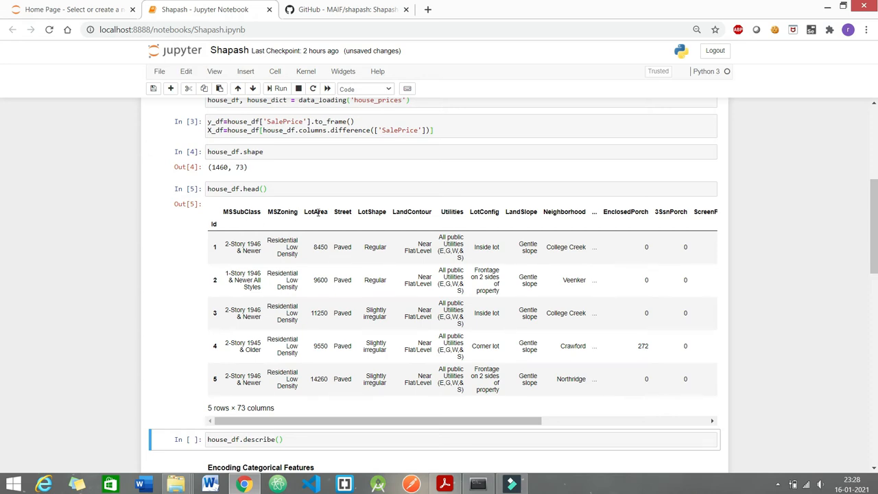
scroll("down", 3)
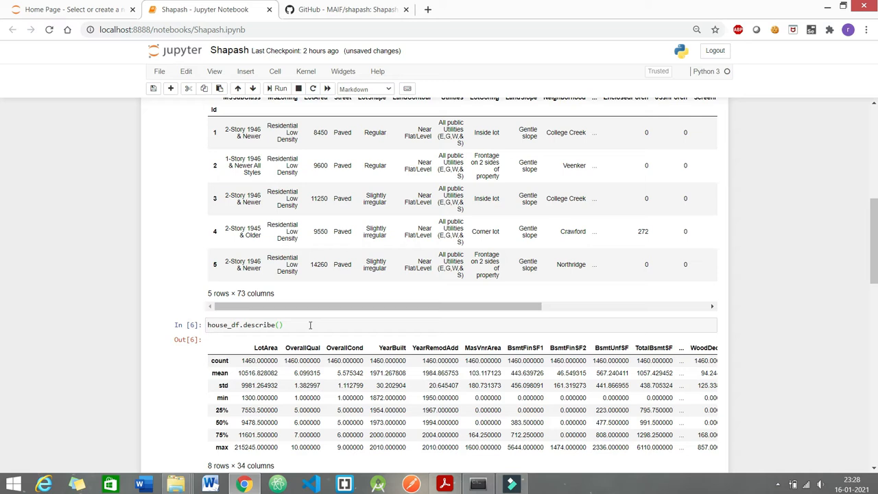
scroll("down", 3)
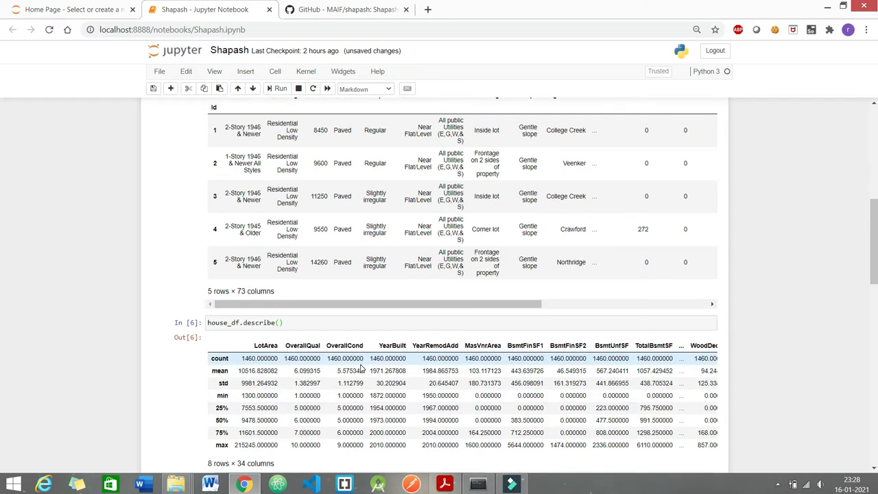
scroll("down", 3)
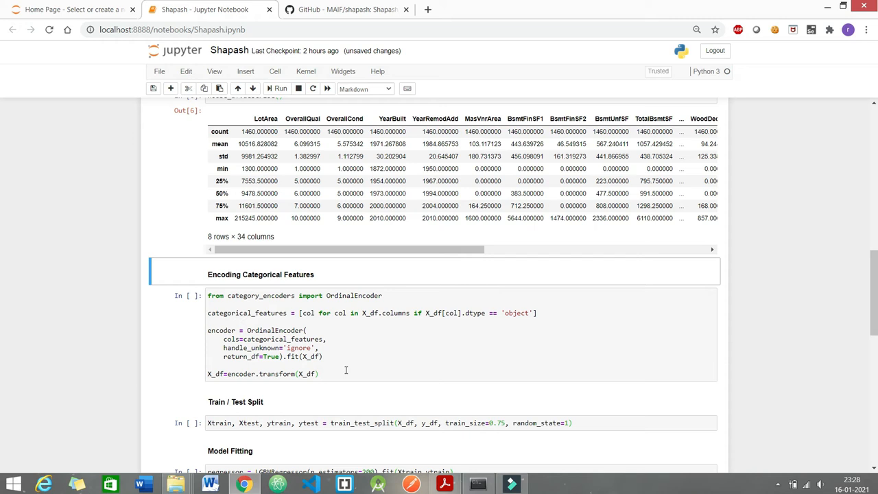
left_click(335, 373)
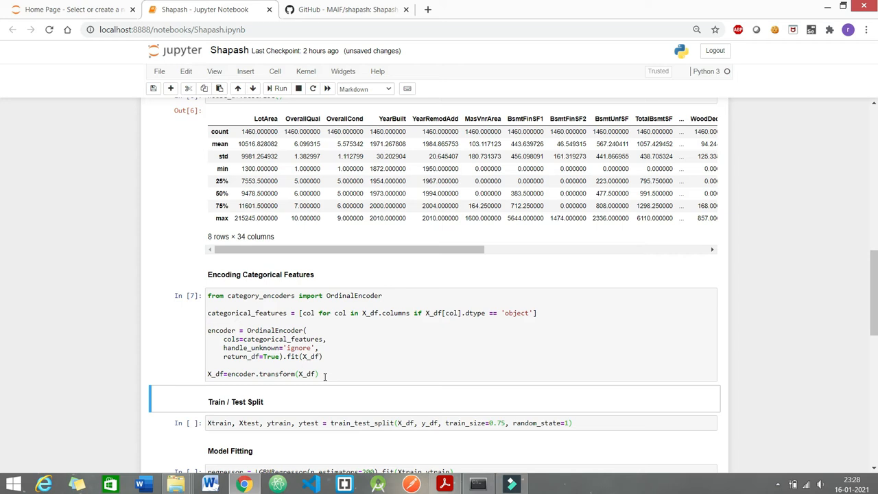
- Run the train/test split cell ahead of LightGBM model fitting
scroll("down", 3)
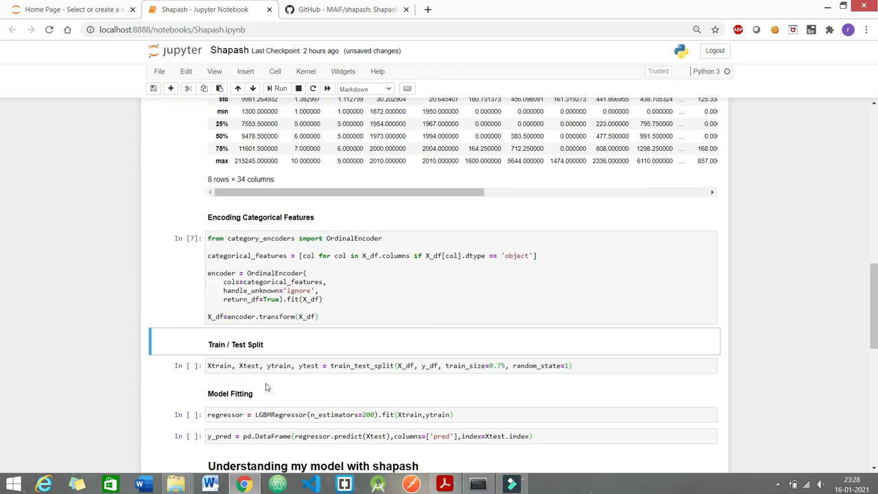
mouse_move(236, 358)
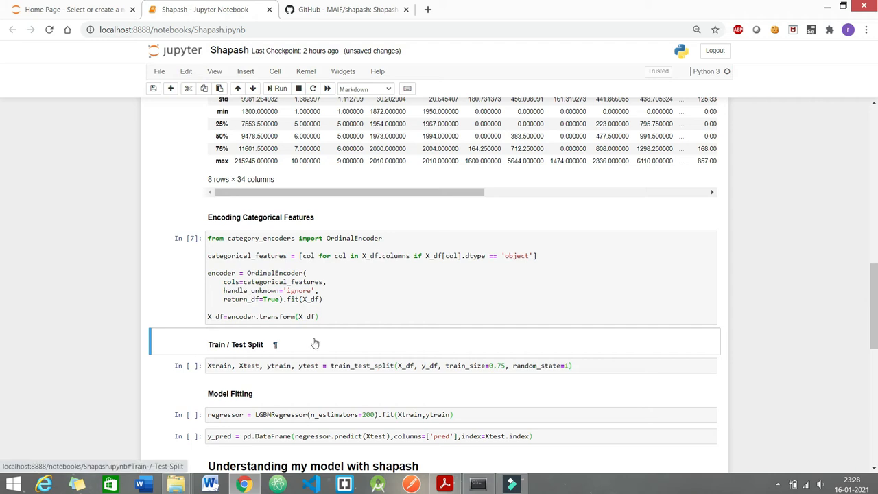
mouse_move(475, 365)
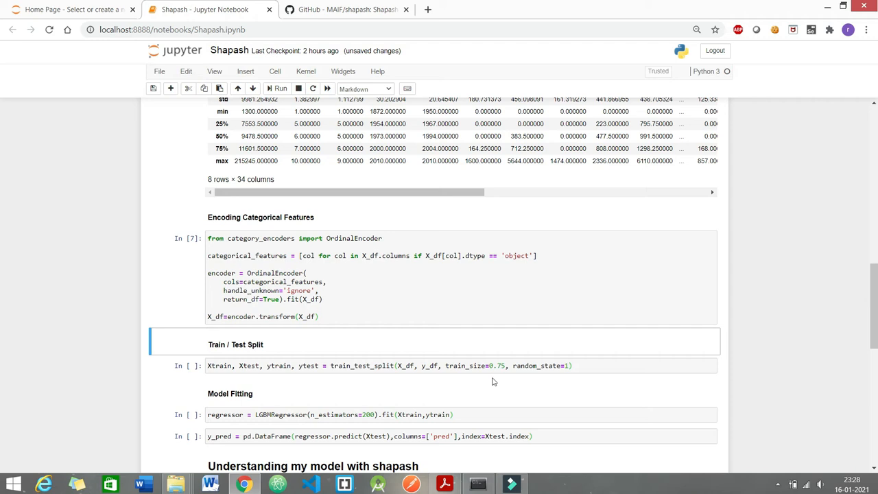
left_click(459, 365)
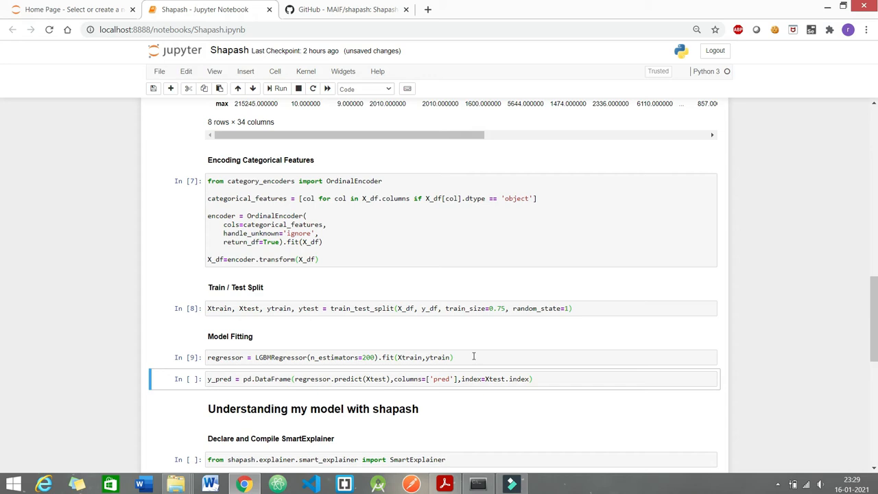
mouse_move(551, 373)
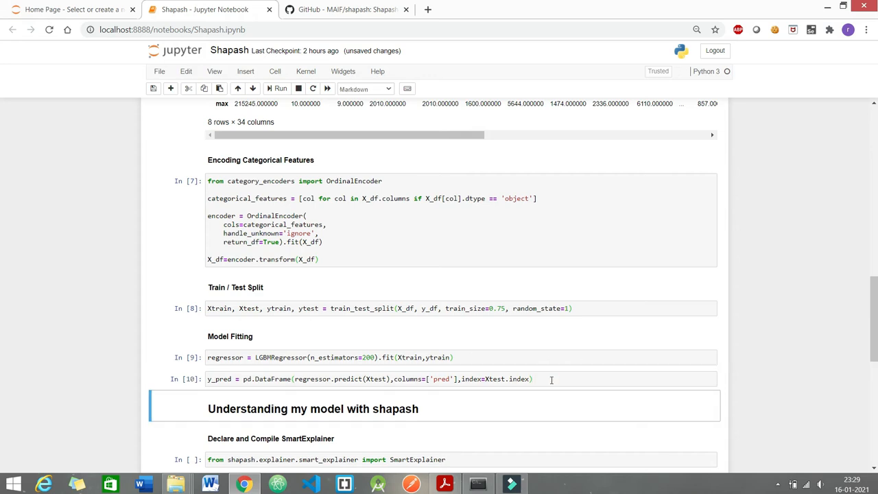
- Run the SmartExplainer import cell
scroll("down", 3)
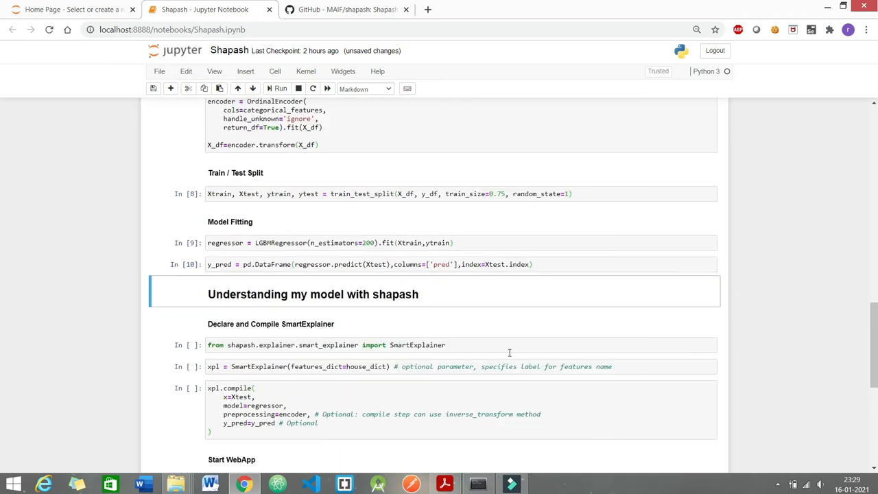
scroll("down", 3)
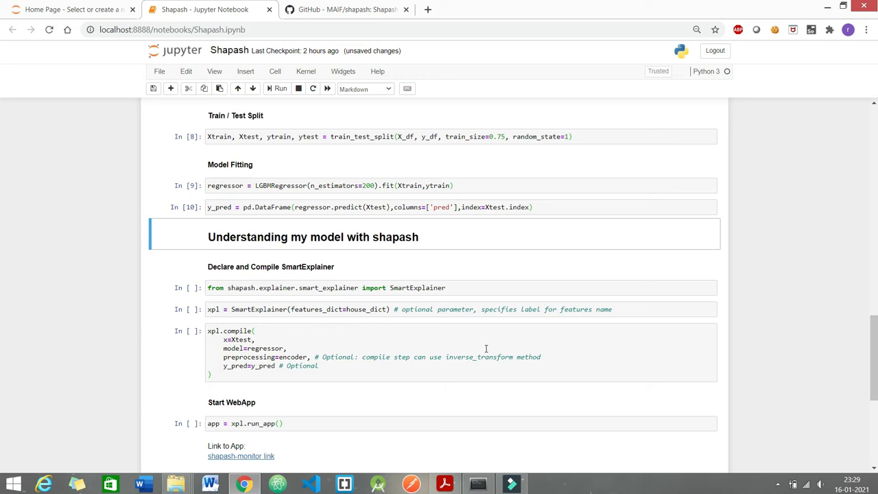
left_click(472, 288)
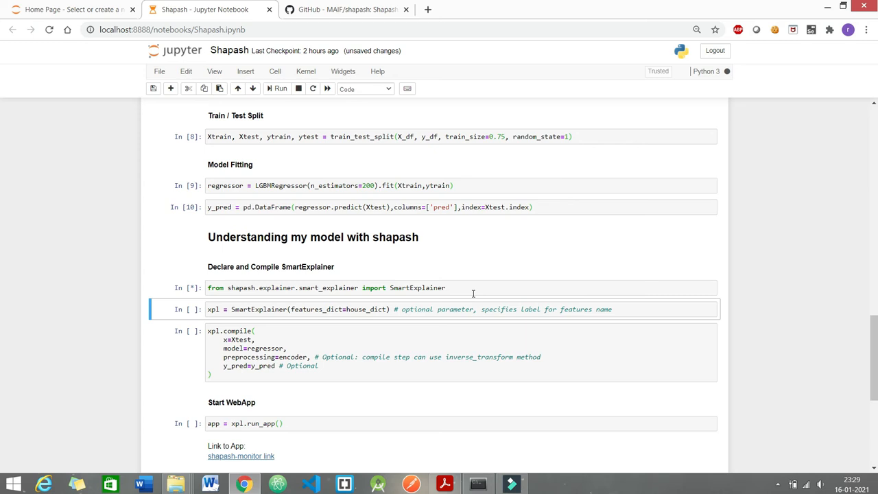
left_click(280, 87)
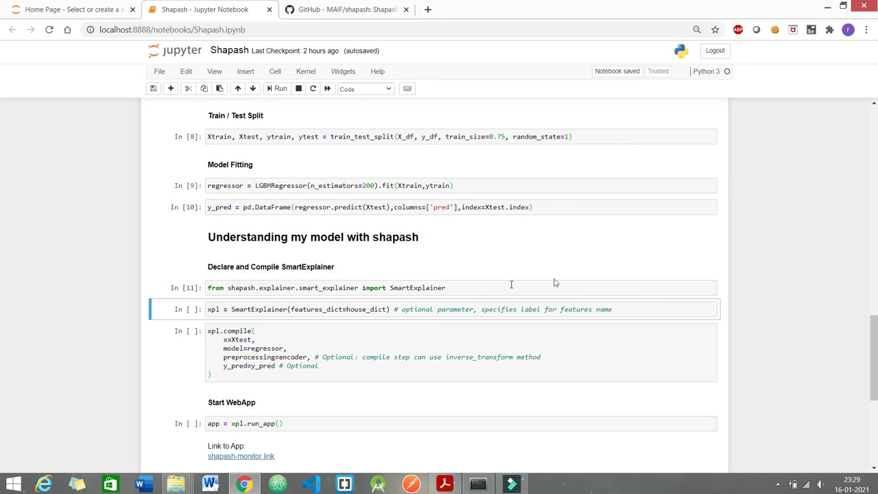
- Declare the SmartExplainer and compile it, reporting a Shap TreeExplainer backend
left_click(618, 308)
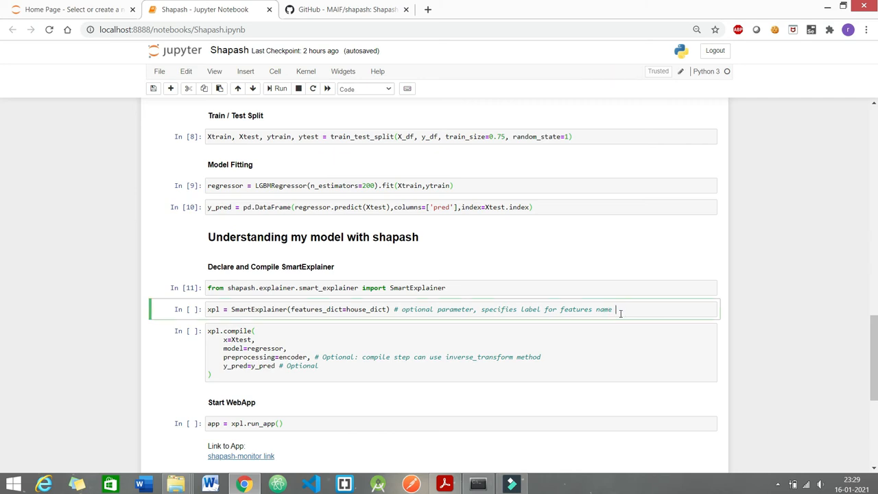
key("shift+enter")
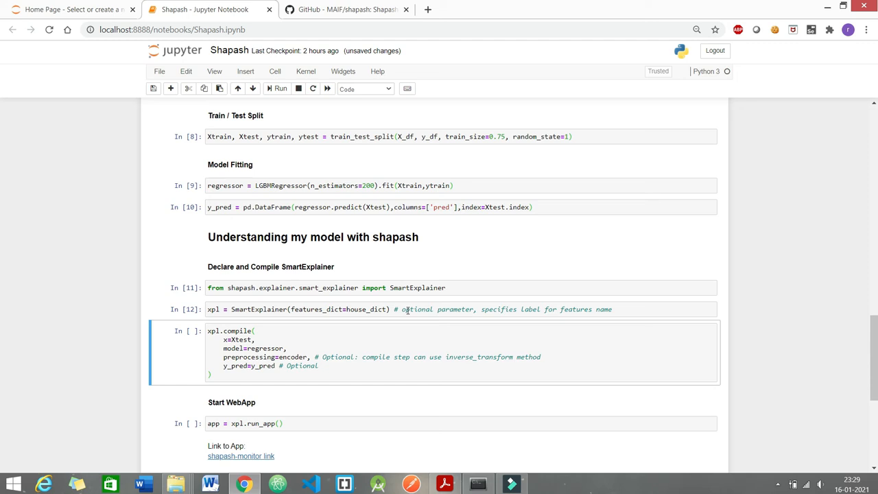
left_click(220, 371)
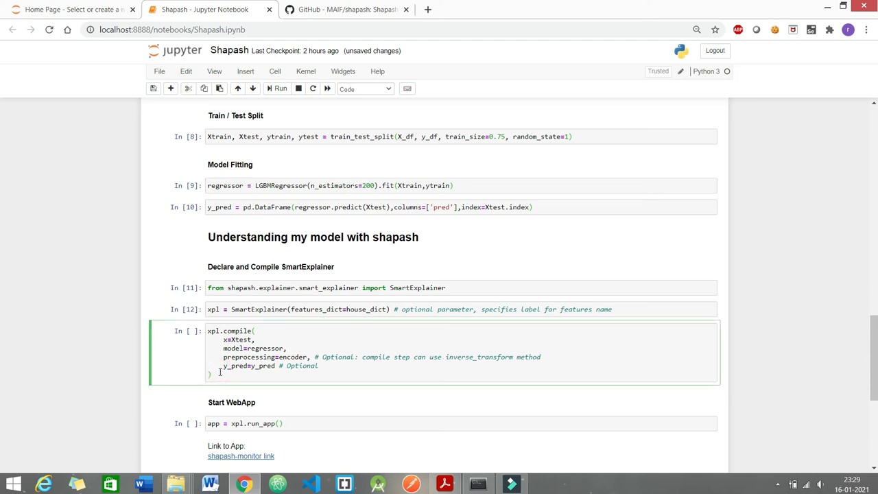
key("shift+enter")
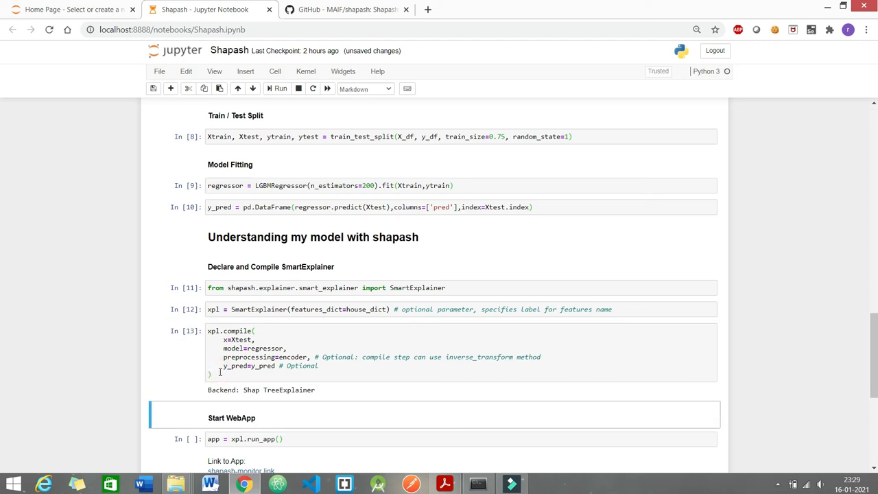
scroll("down", 3)
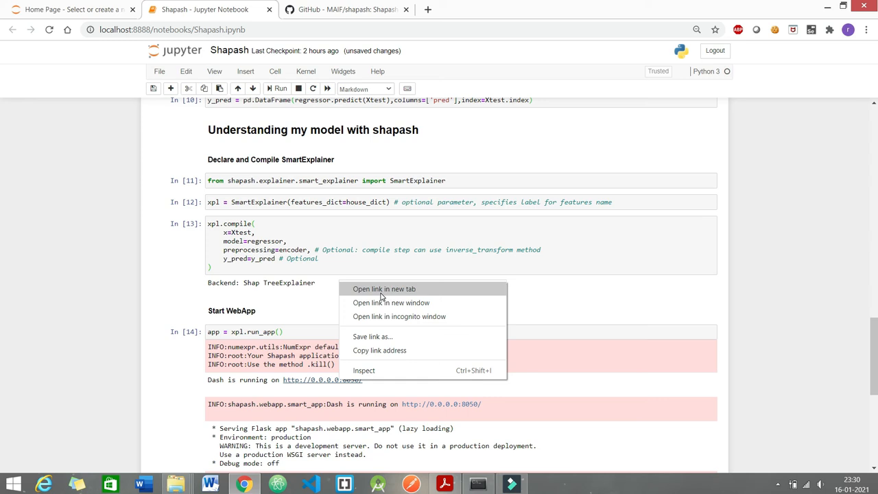
- Open the running web app's 0.0.0.0:8050 link in a new browser tab
left_click(384, 288)
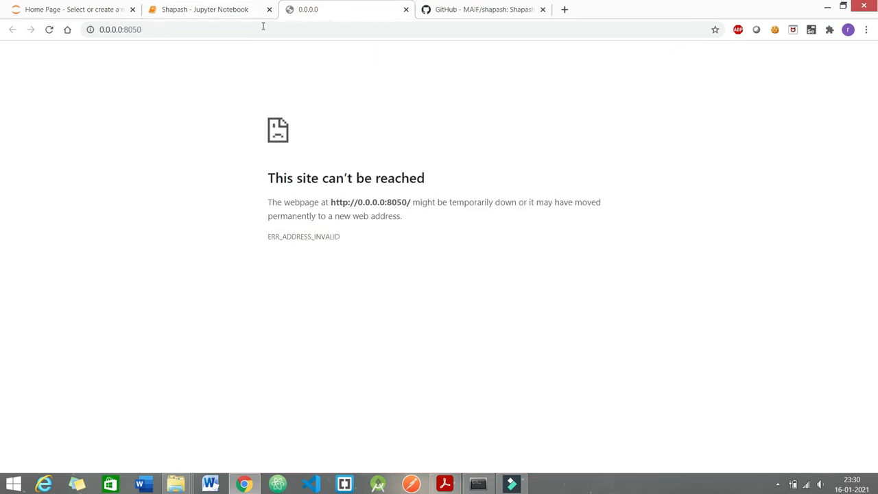
type("127.0.0.1:8050")
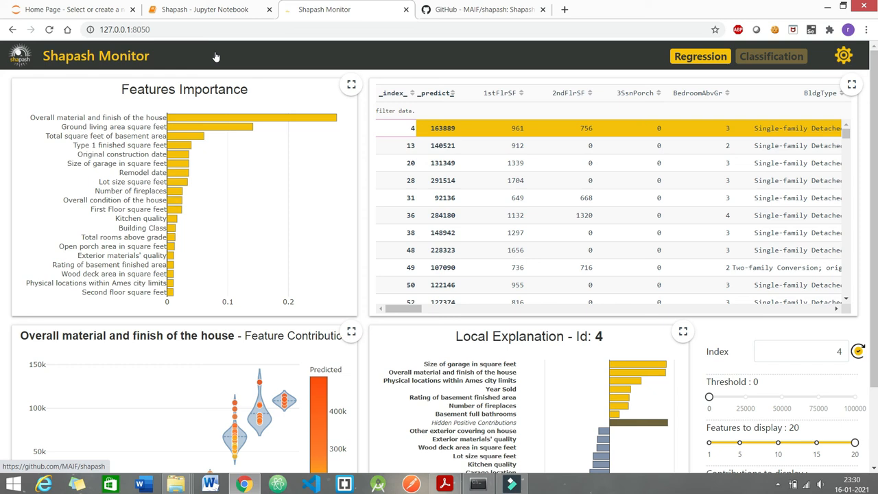
mouse_move(3, 180)
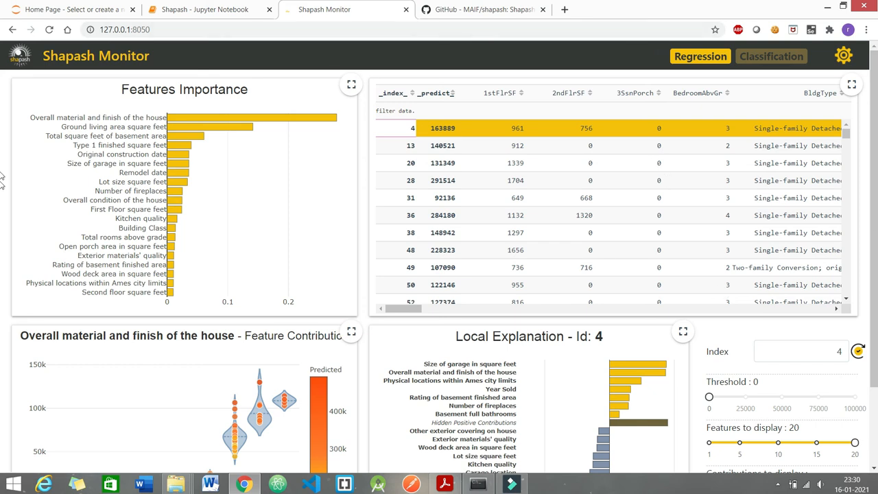
- Scroll the Shapash Monitor feature importance charts, then return to the Jupyter notebook
scroll("down", 3)
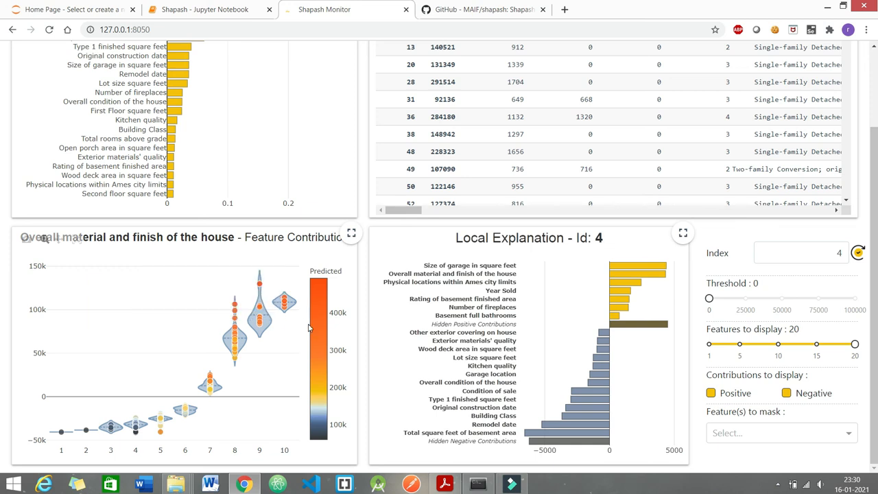
mouse_move(240, 187)
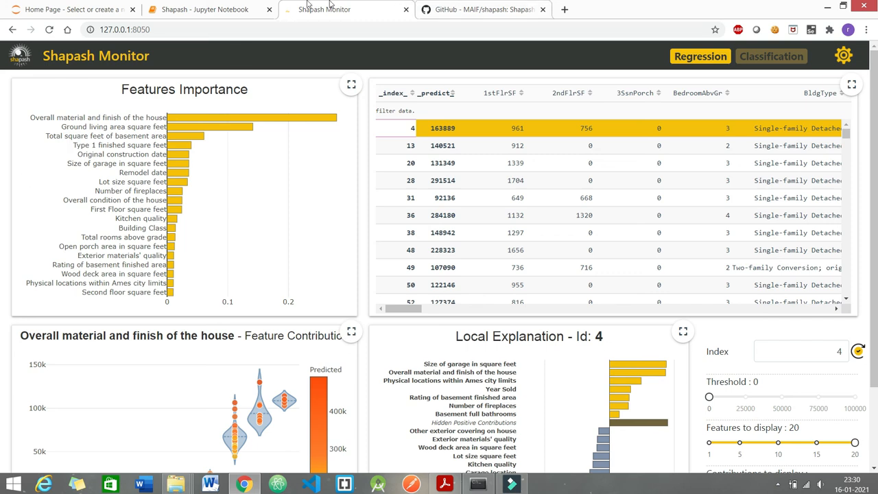
left_click(199, 8)
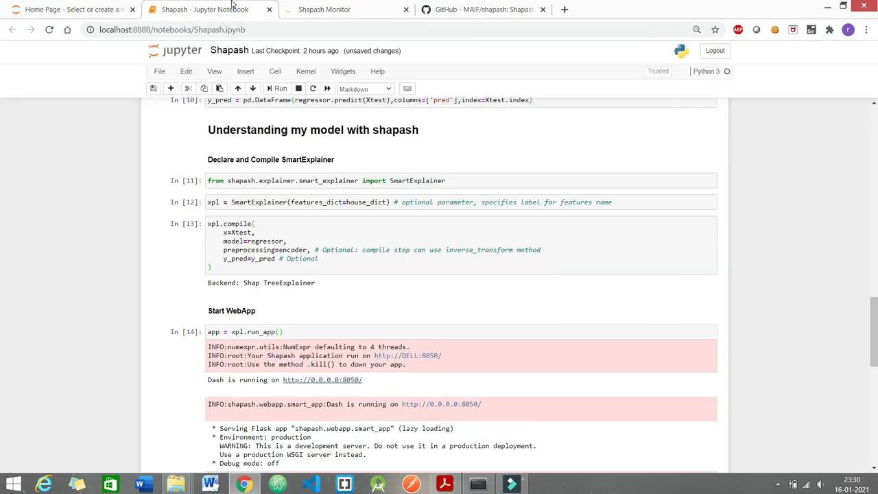